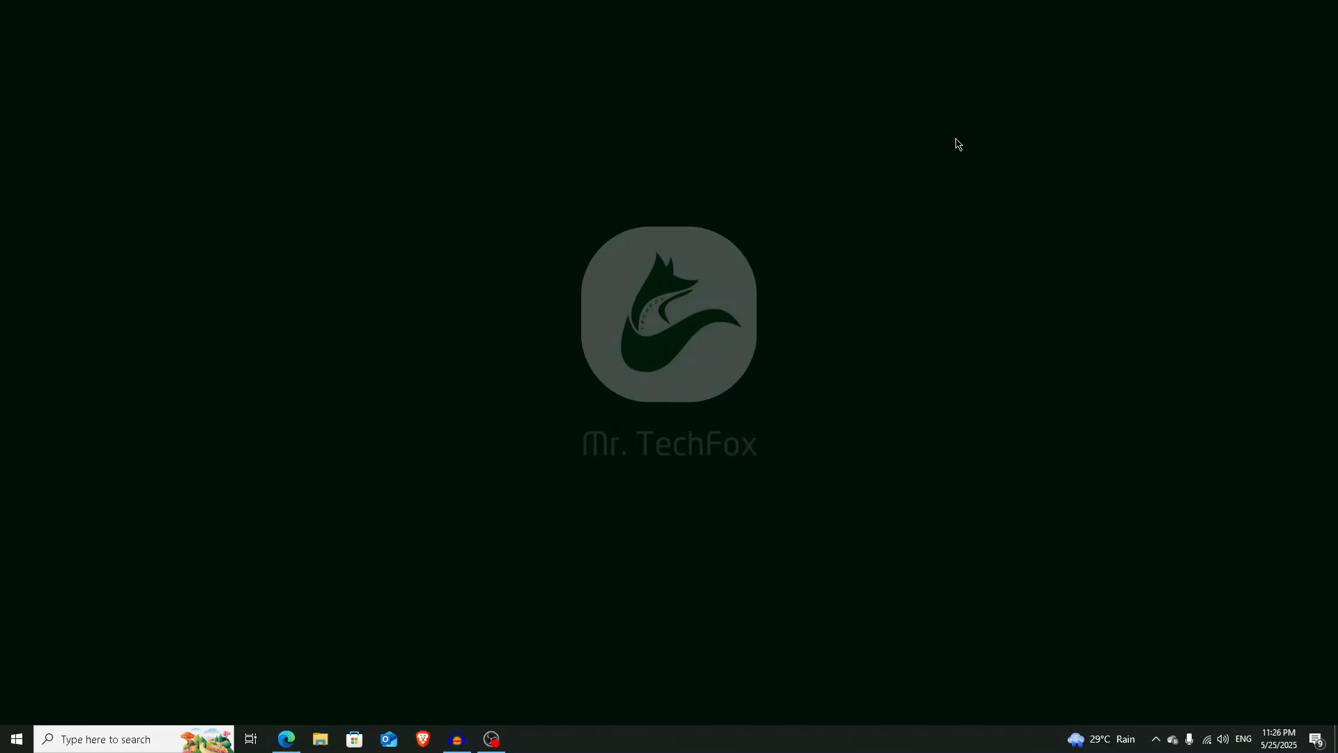
mouse_move(961, 157)
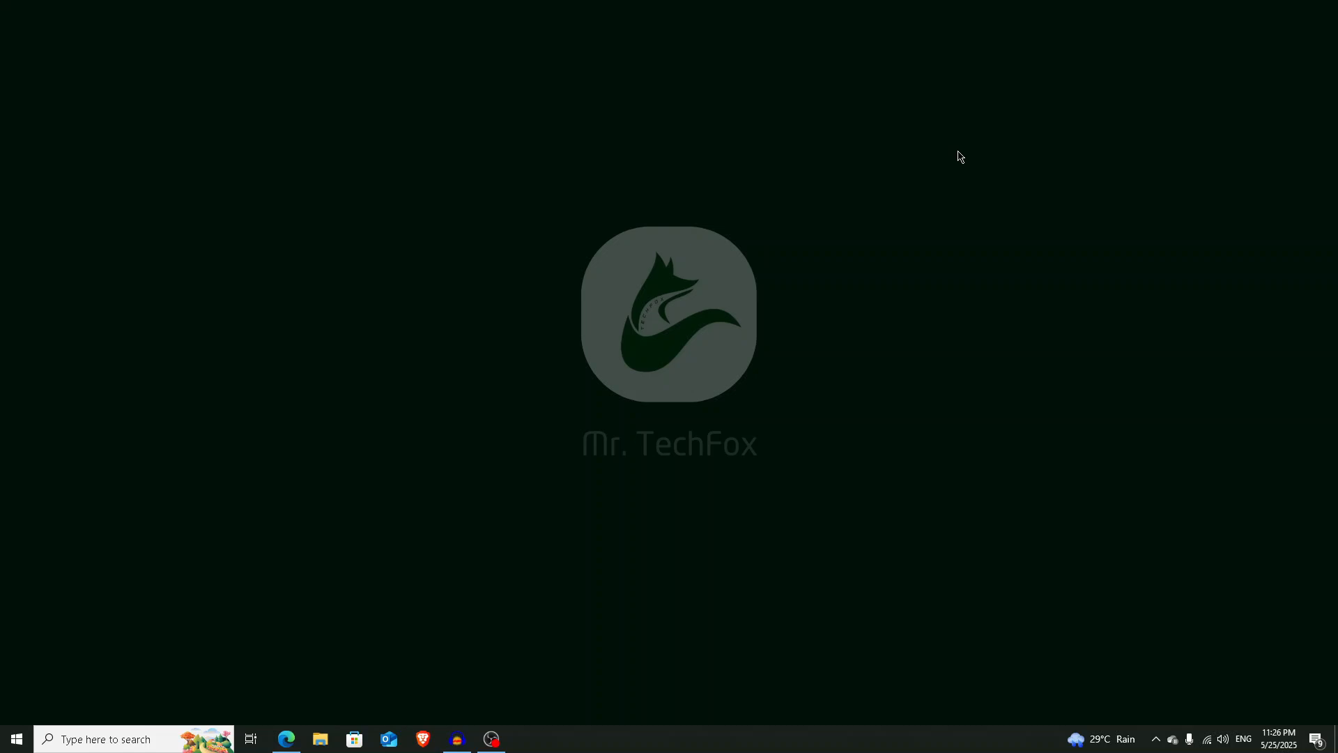
mouse_move(935, 161)
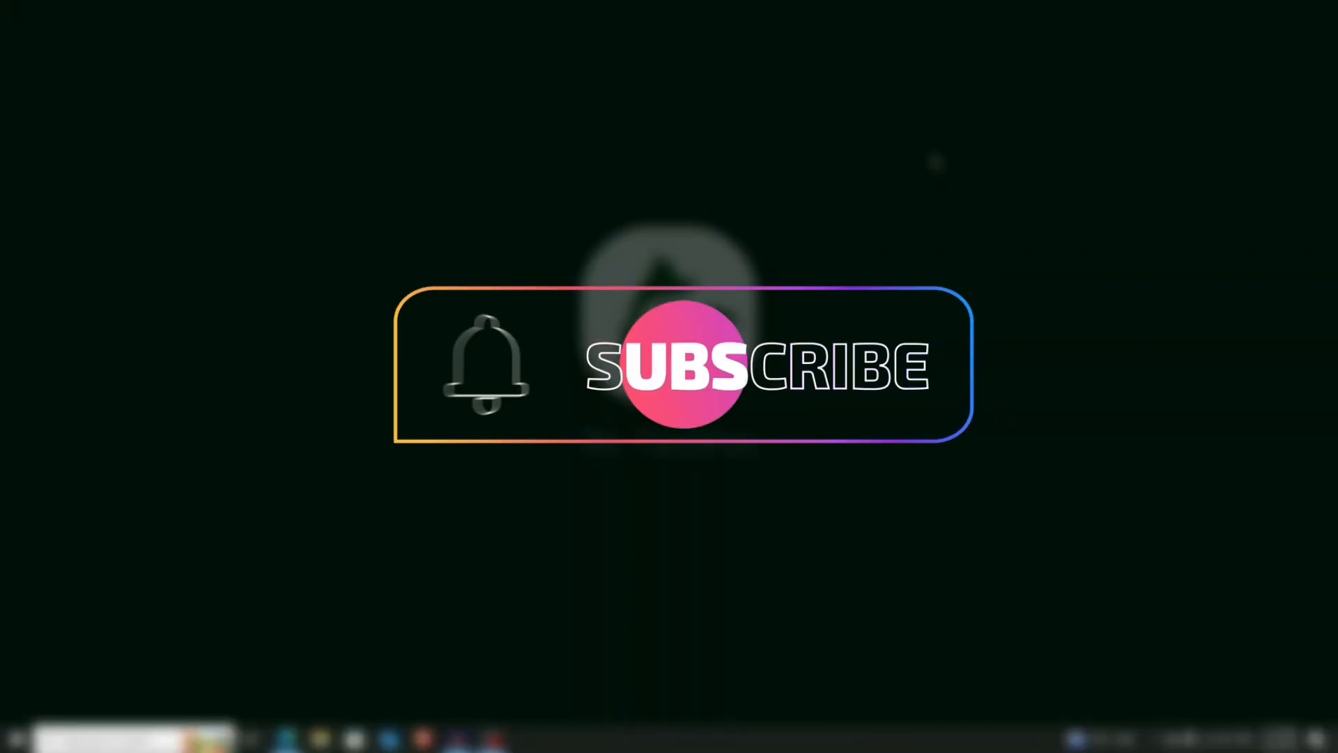
Step: Open the Start menu and search for Chrome with 'ch'
click(15, 738)
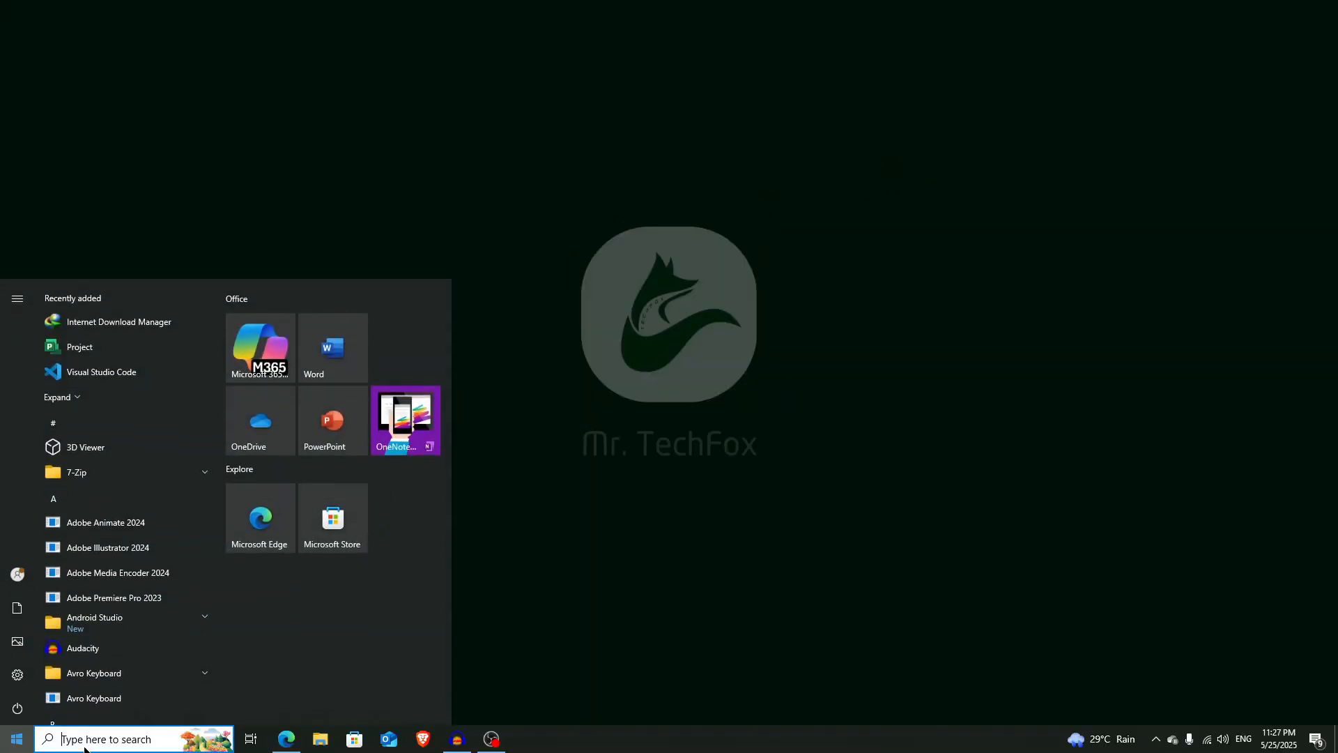
mouse_move(406, 419)
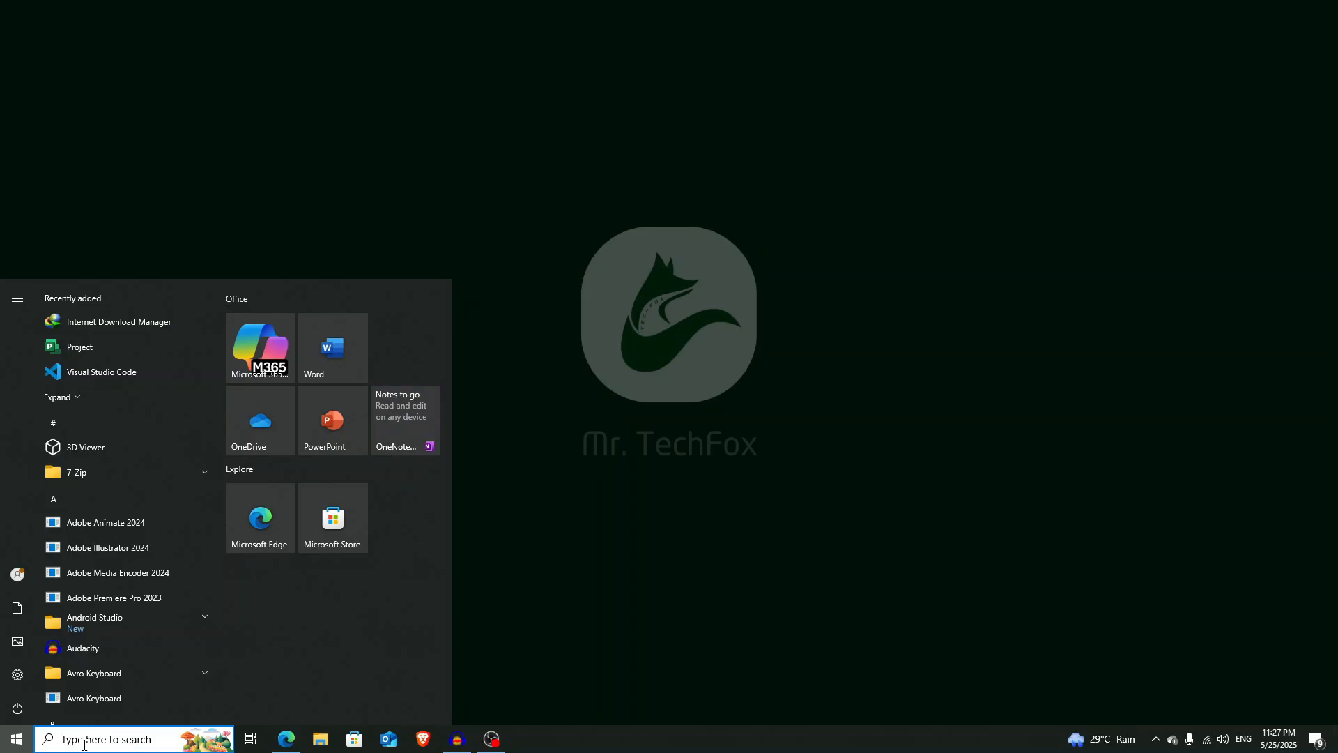
text(ch)
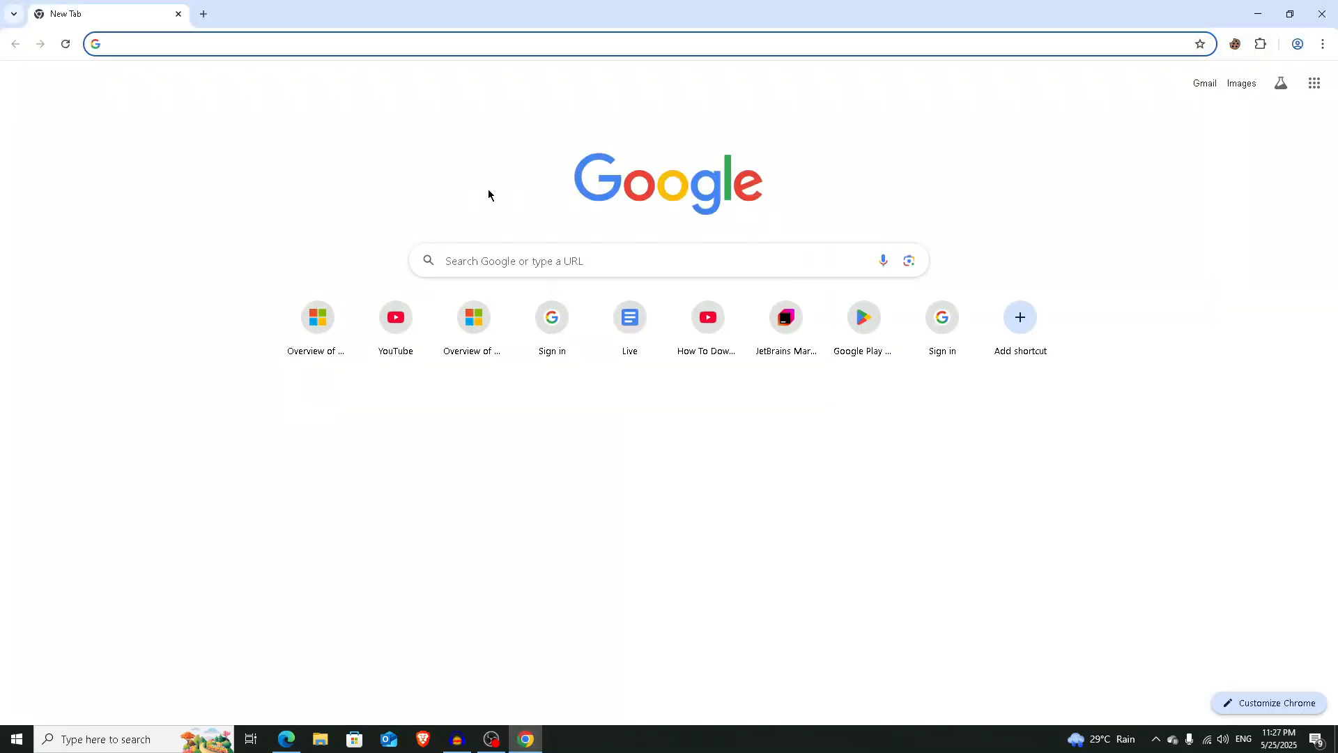
mouse_move(419, 109)
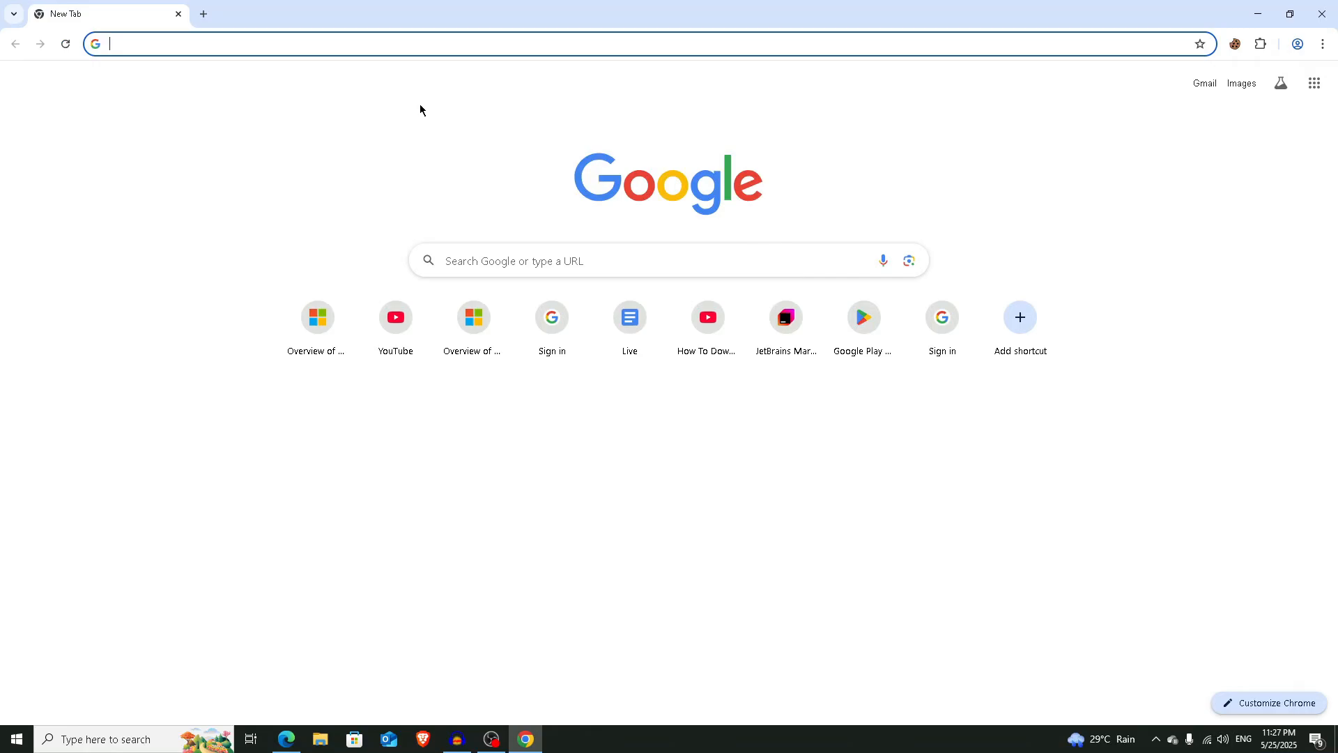
Step: Google 'idm integration module' and follow IDM's FAQ direct link to the Web Store listing
text(idm integration module)
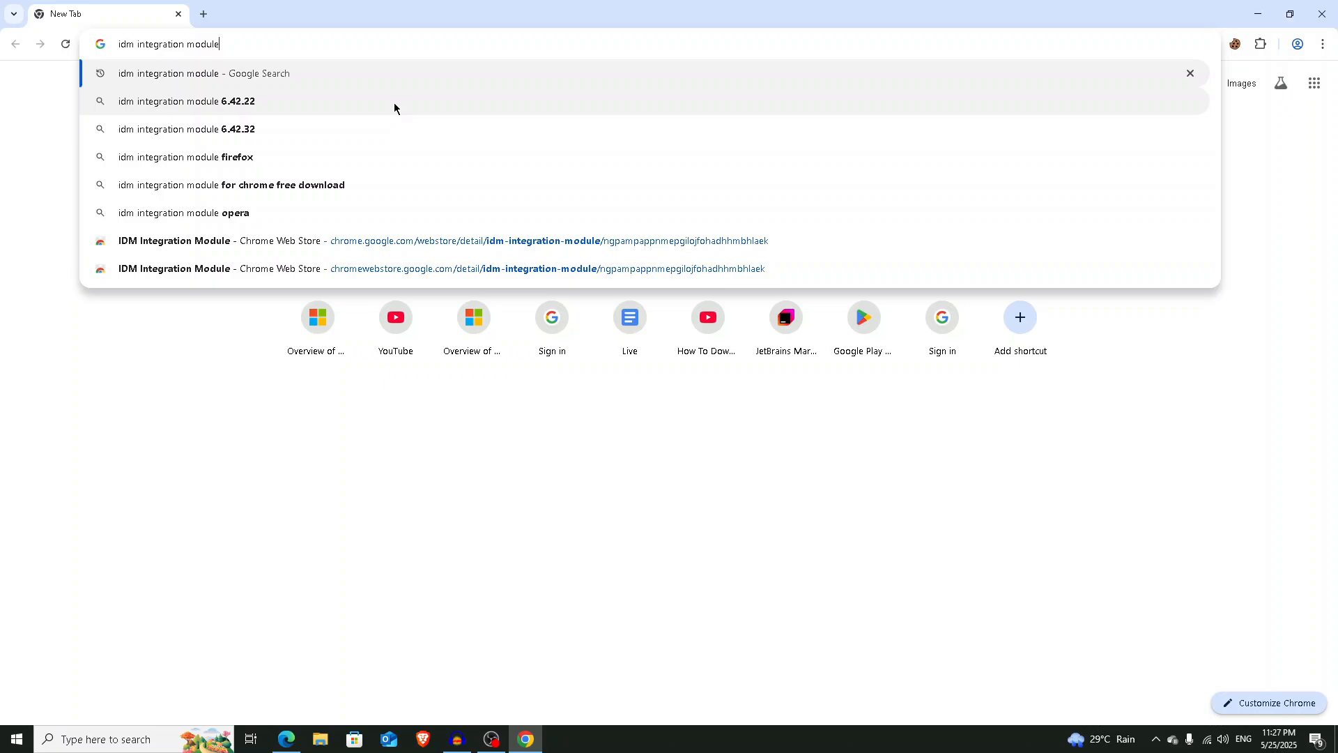
key(Return)
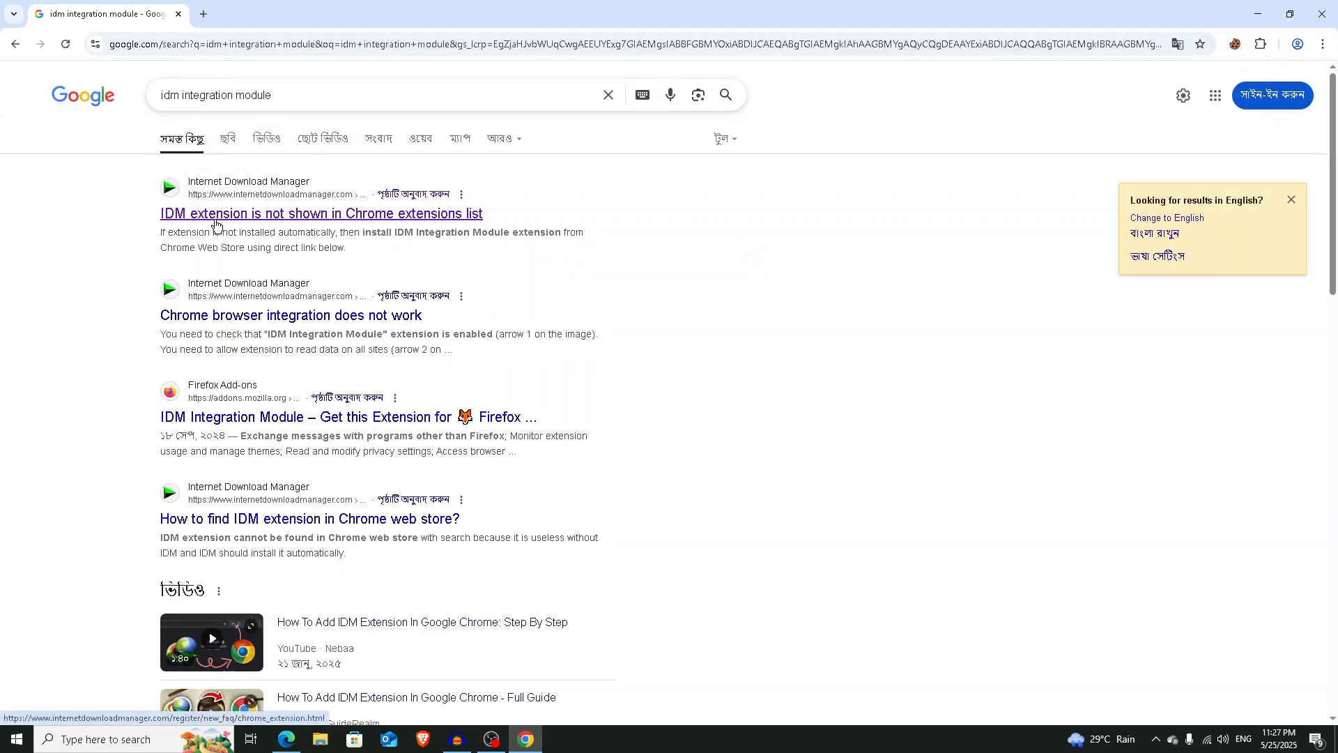
click(321, 213)
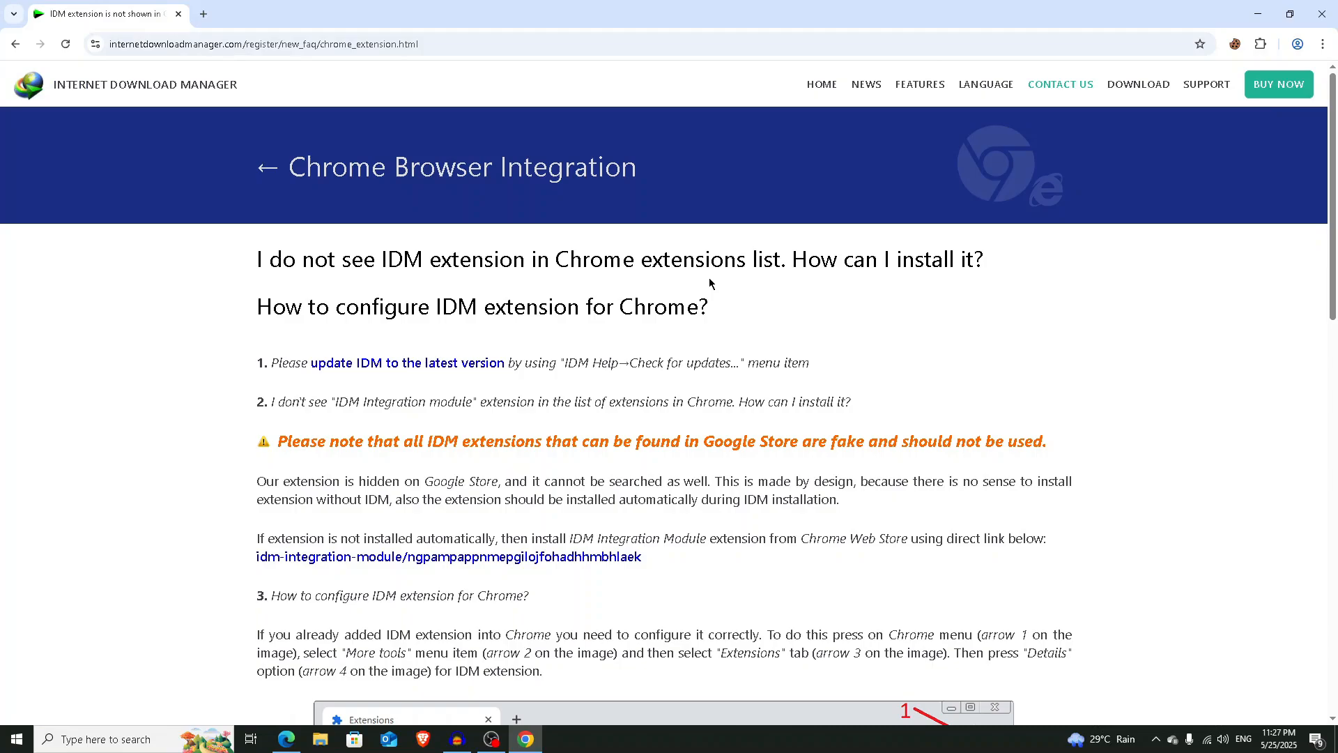
scroll(down, 3)
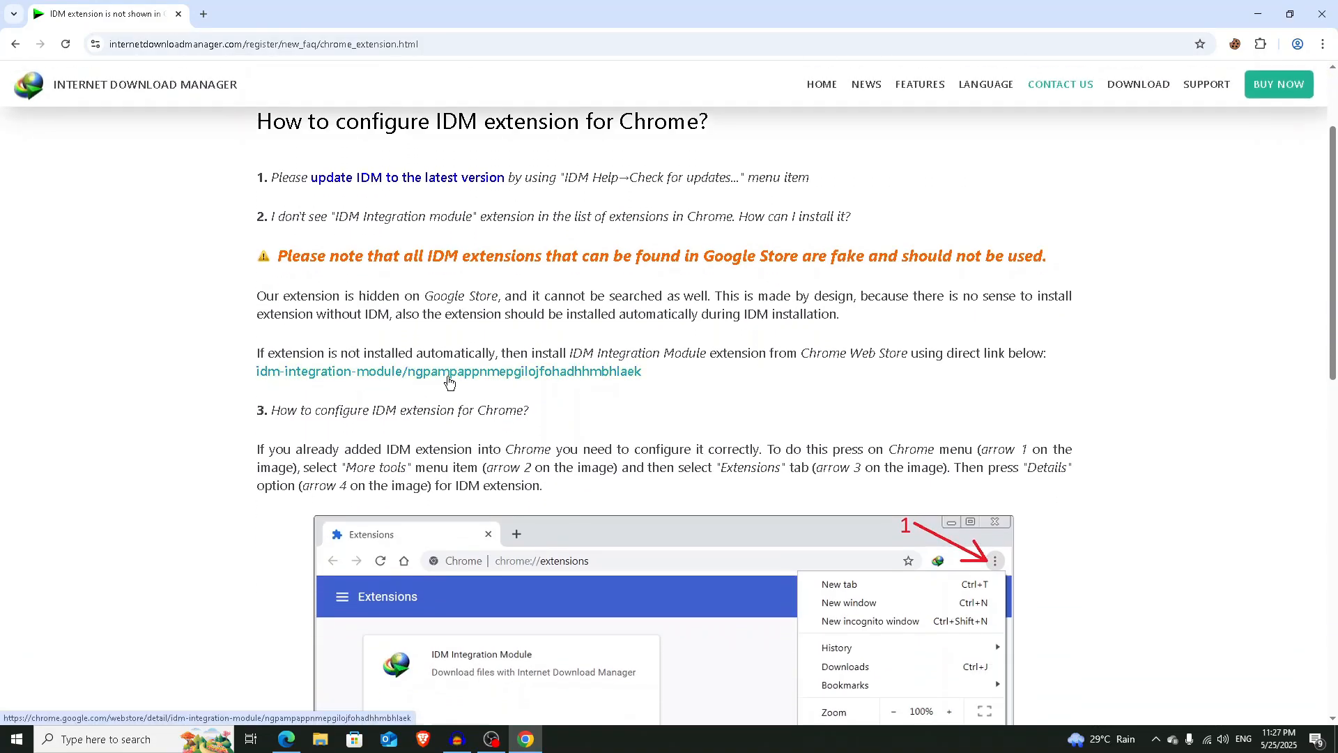
click(448, 372)
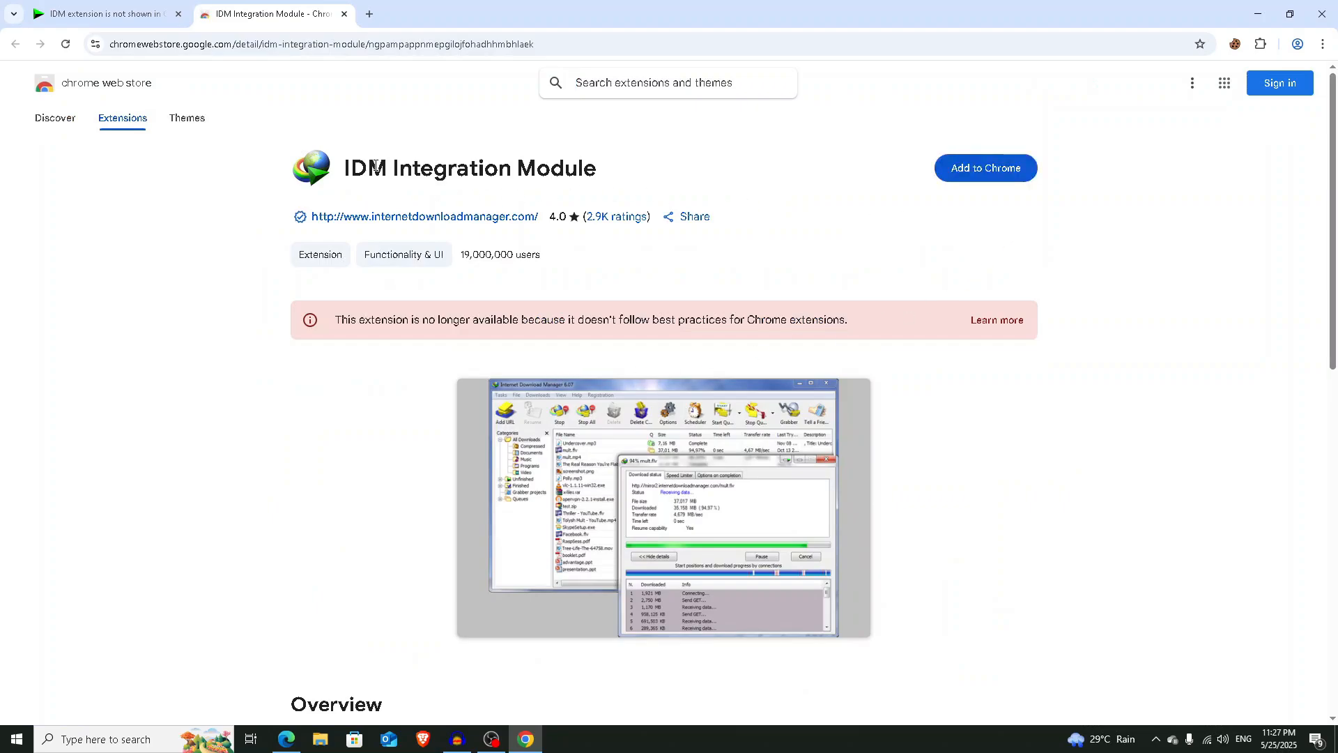
Step: Add the IDM Integration Module extension to Chrome from its Web Store page
triple_click(467, 168)
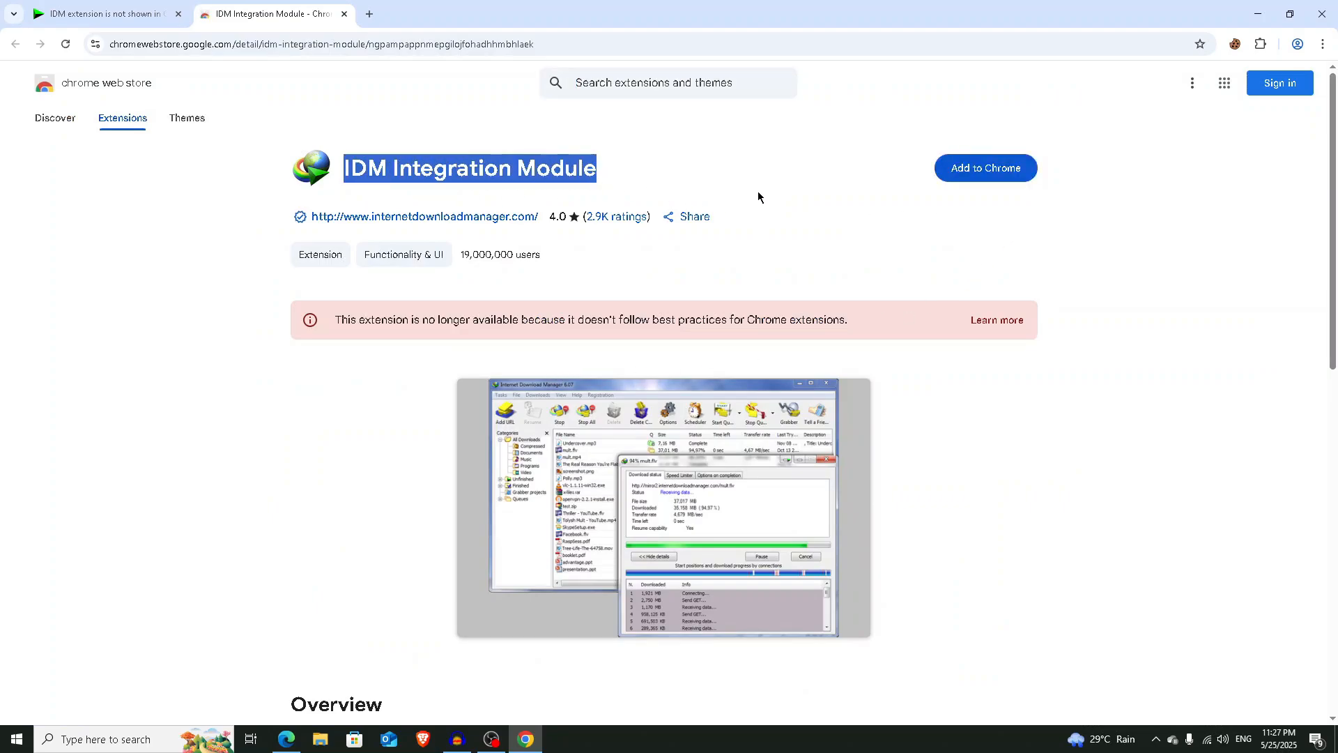
mouse_move(987, 168)
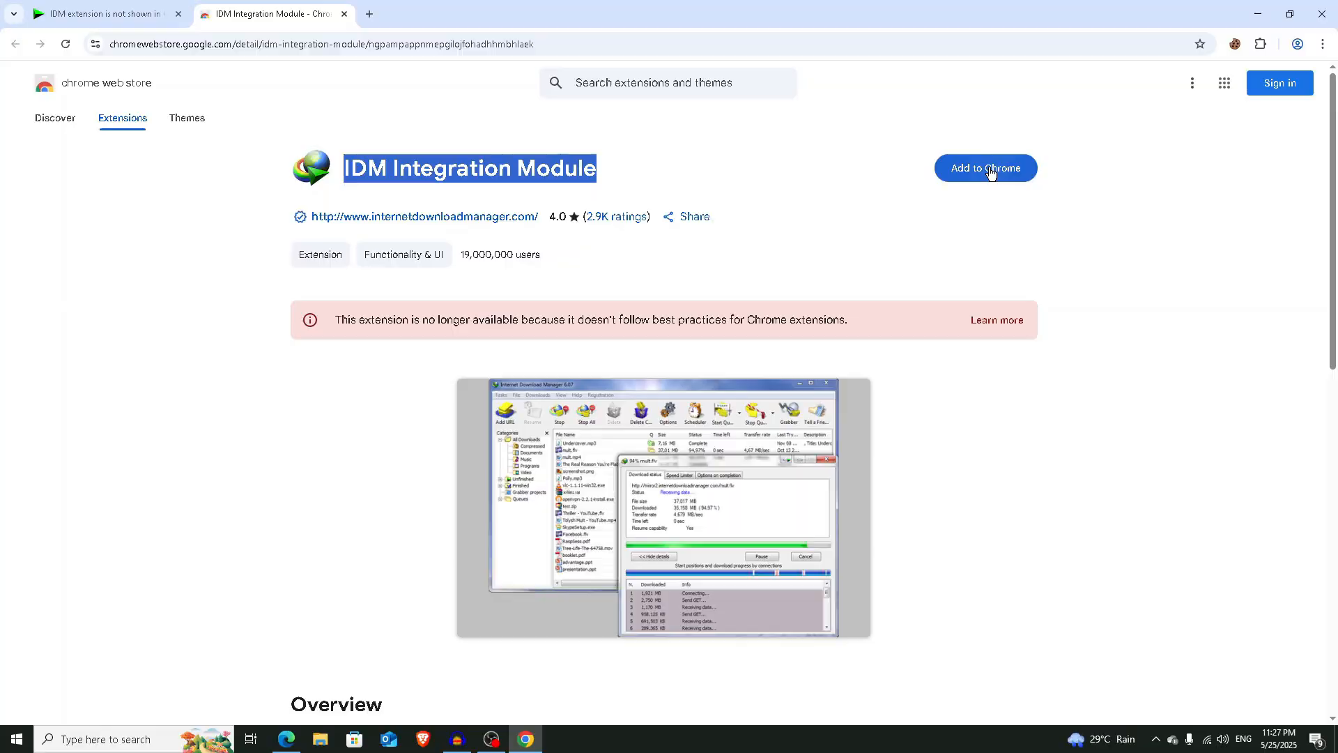
click(984, 168)
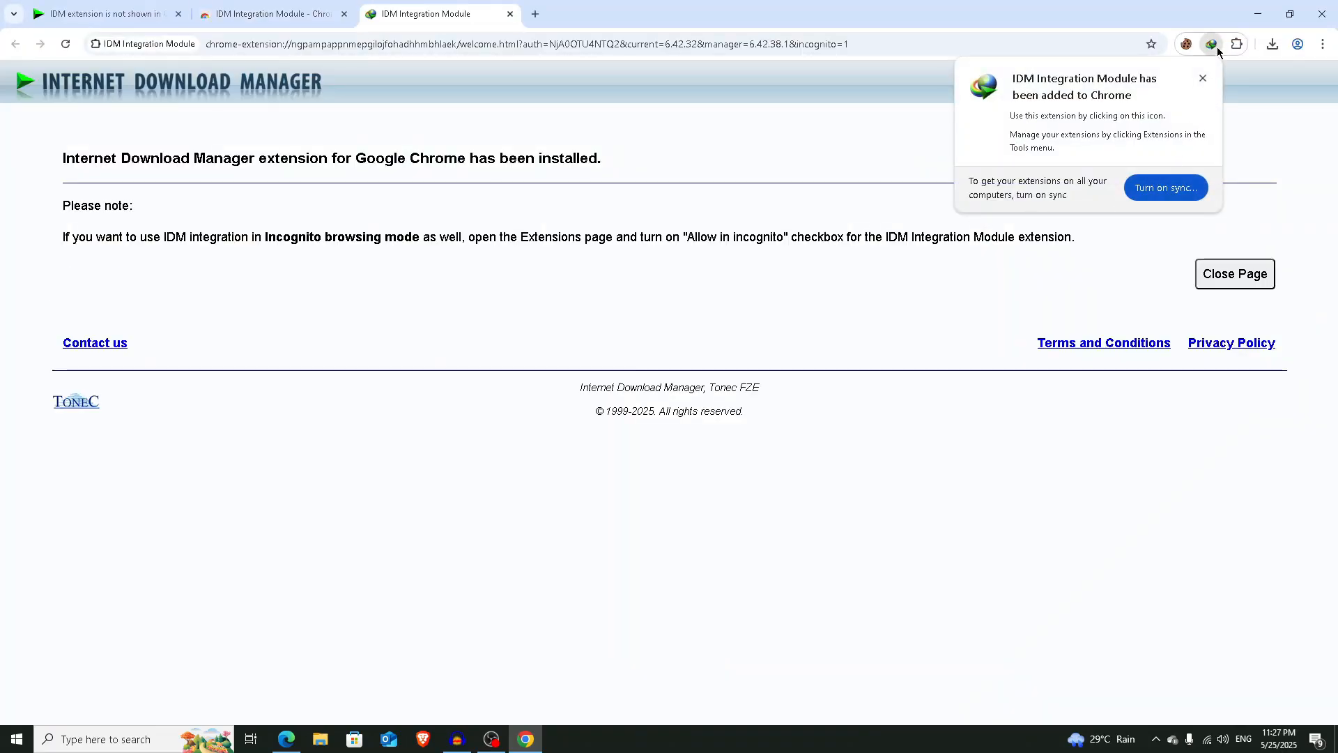
Step: Show the toolbar extensions menu listing IDM Integration Module beside Cookie-Editor
click(1236, 43)
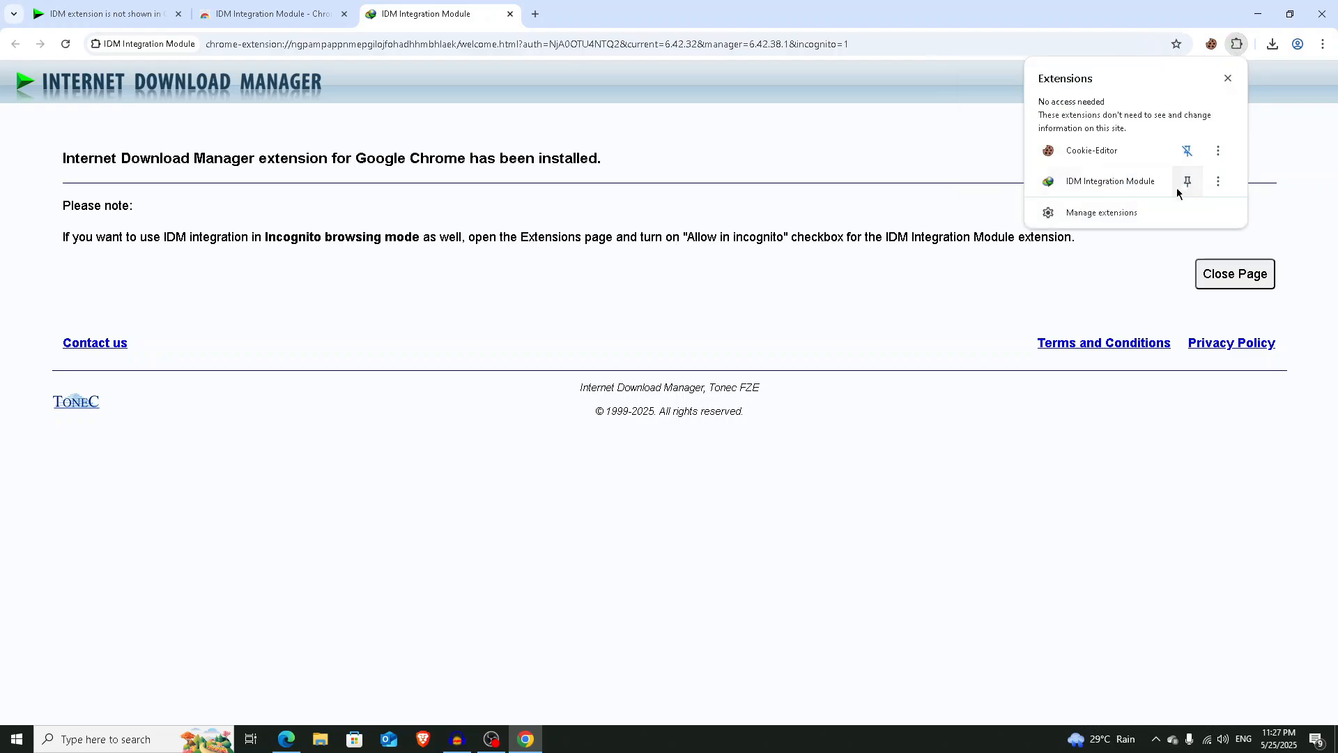
mouse_move(1186, 189)
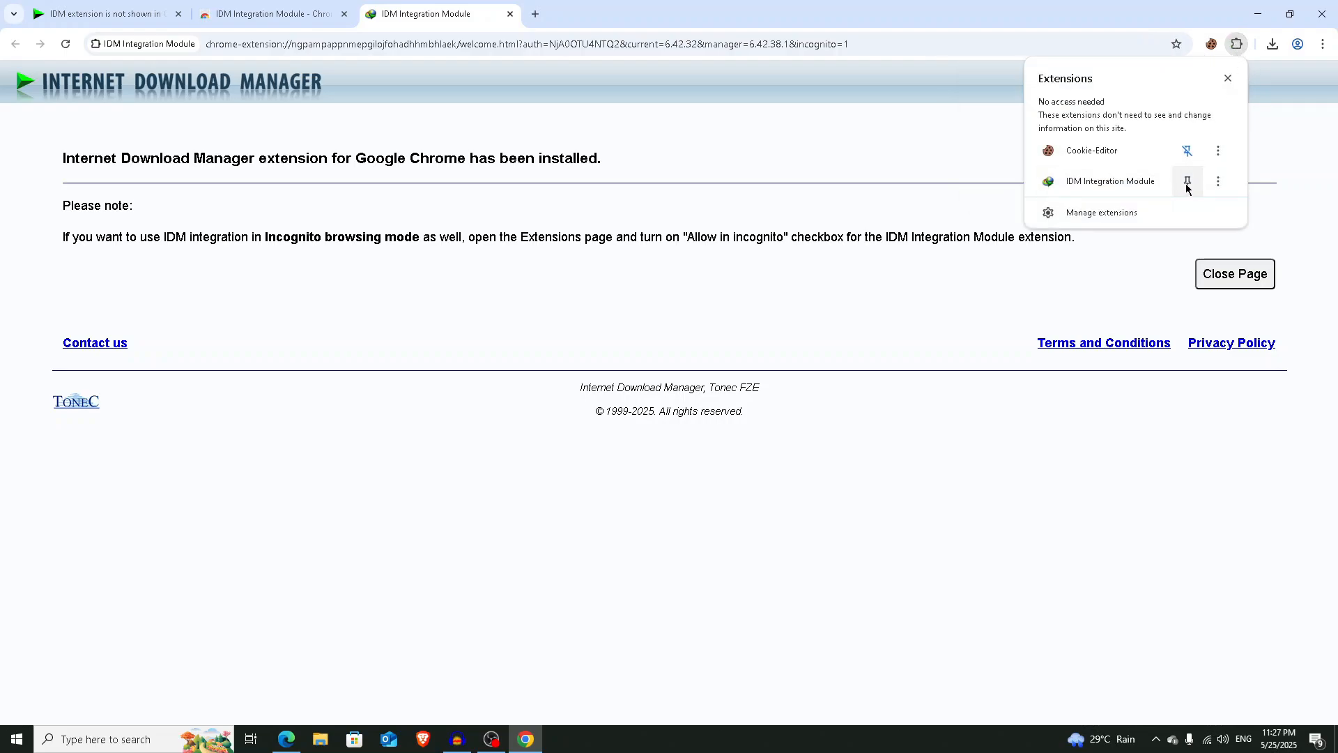
mouse_move(1187, 186)
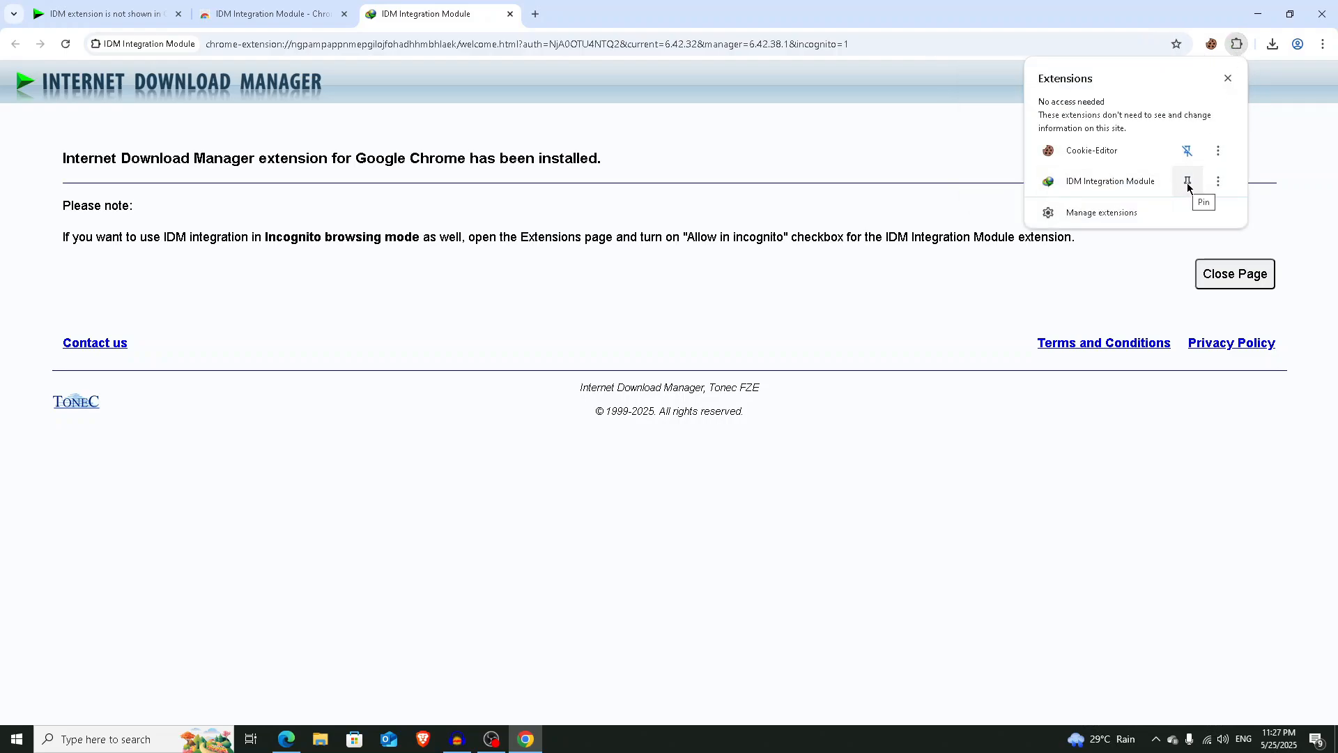